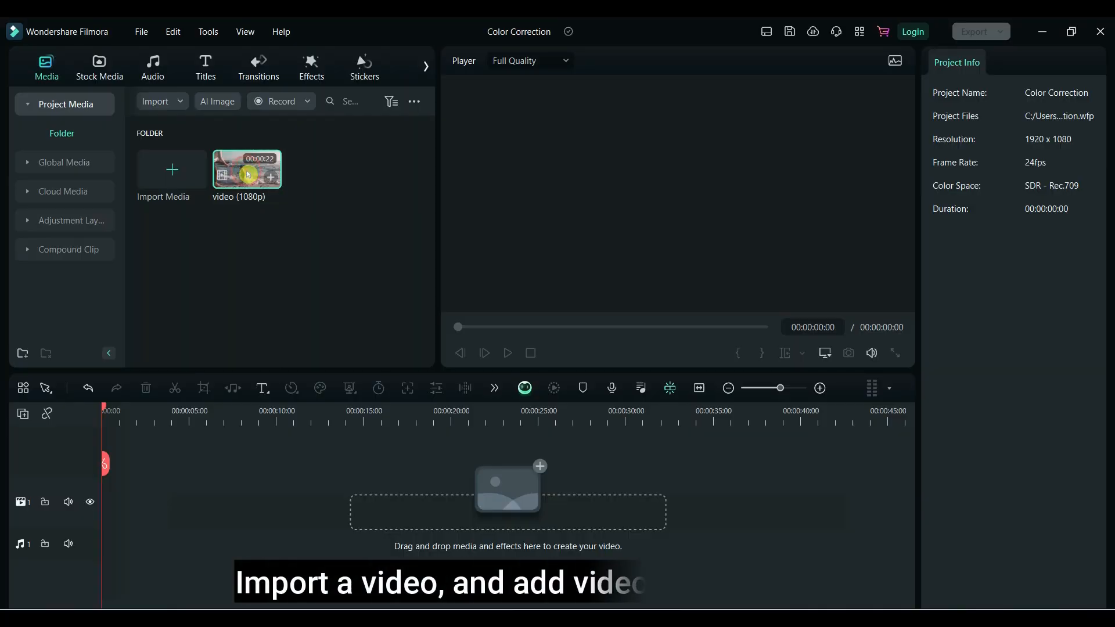
- Drag the beach video from the Media panel onto the timeline track
drag(246, 169, 298, 502)
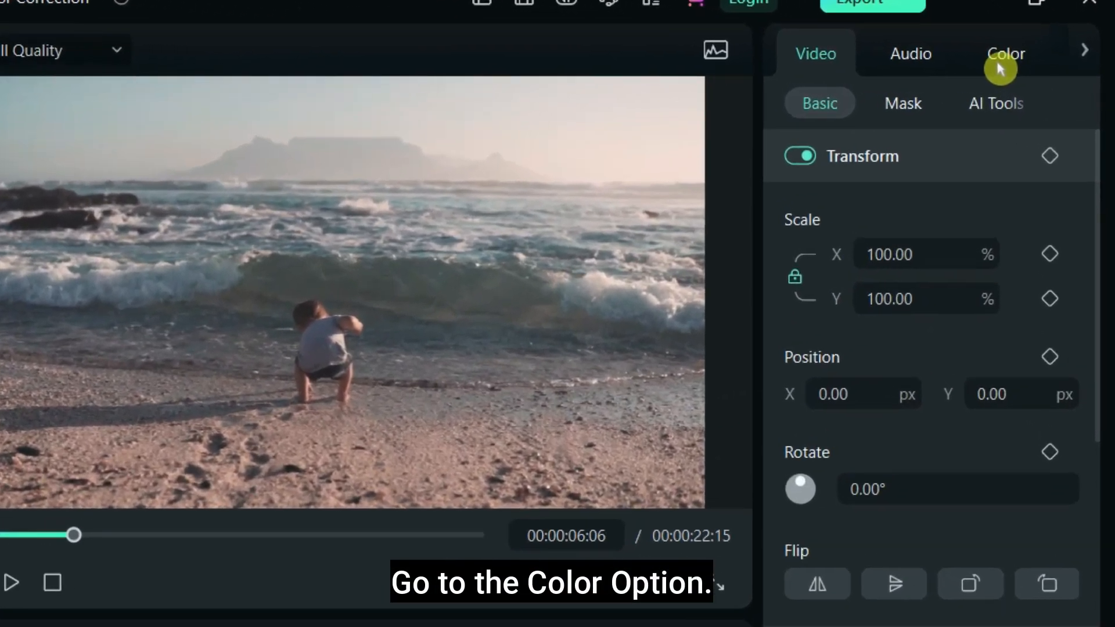
- In the Color panel, warm the clip's temperature, trying 20, 88 and 34 before settling at 21
click(1005, 53)
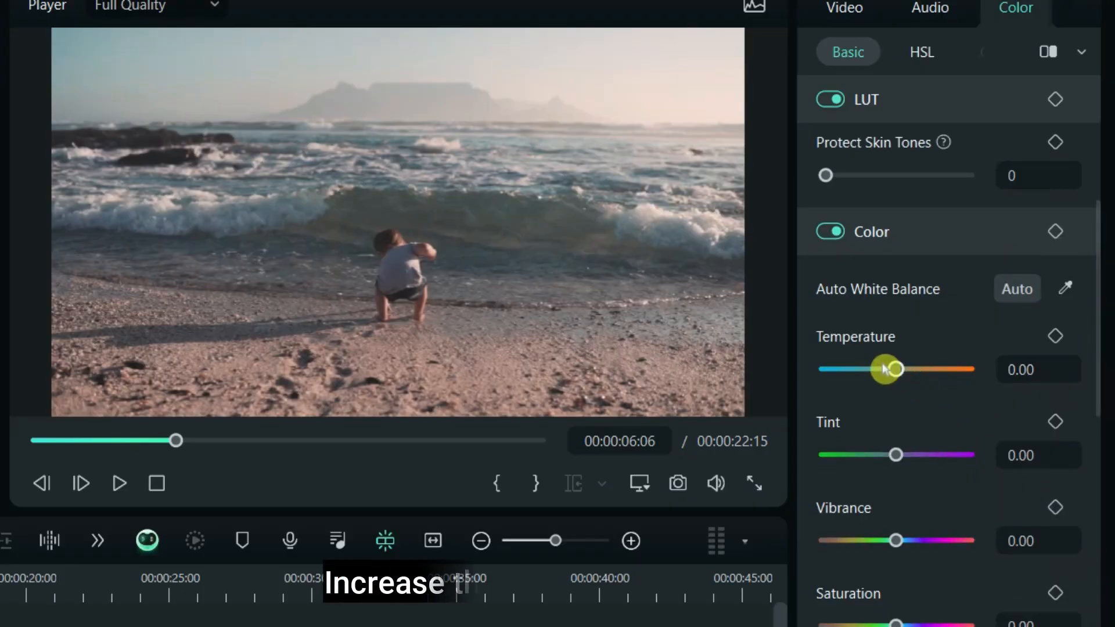
drag(894, 369, 901, 375)
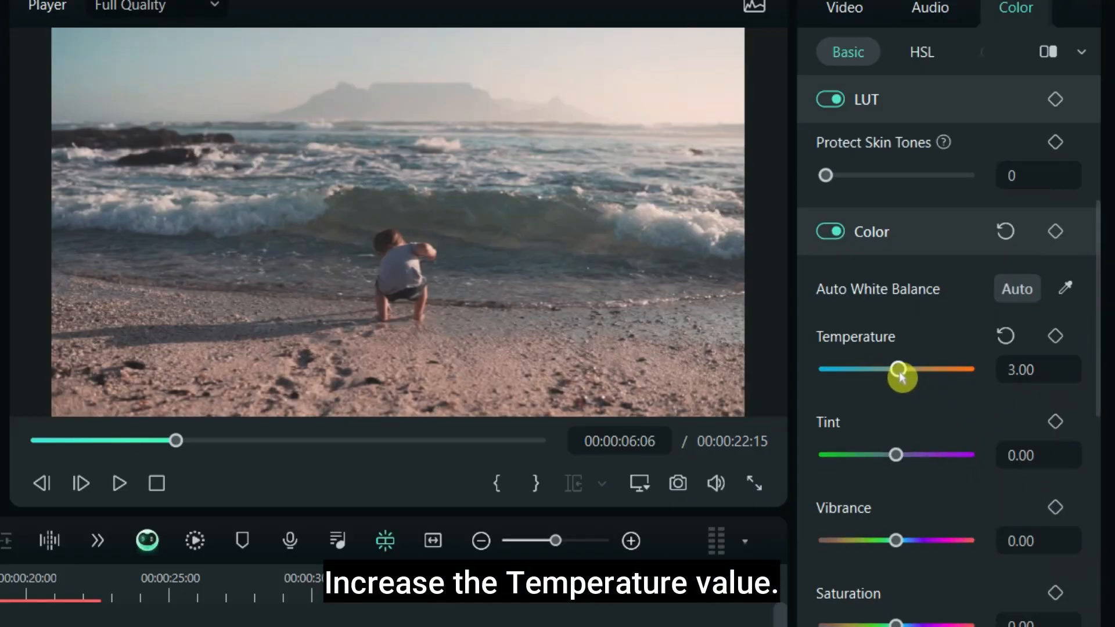
drag(892, 375, 911, 375)
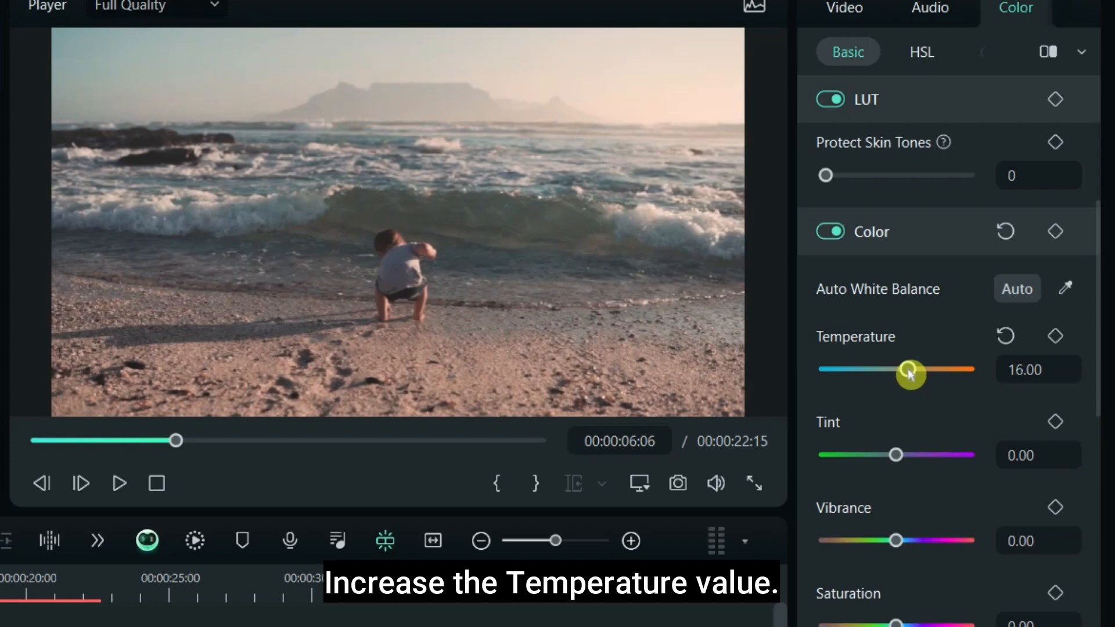
drag(910, 375, 930, 375)
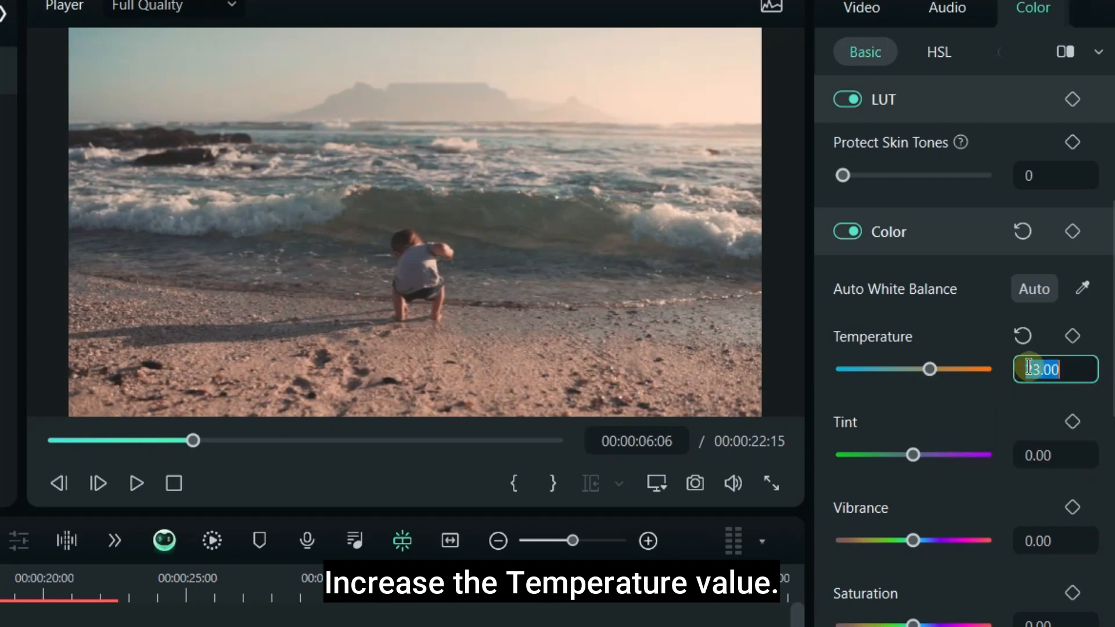
text(20.00)
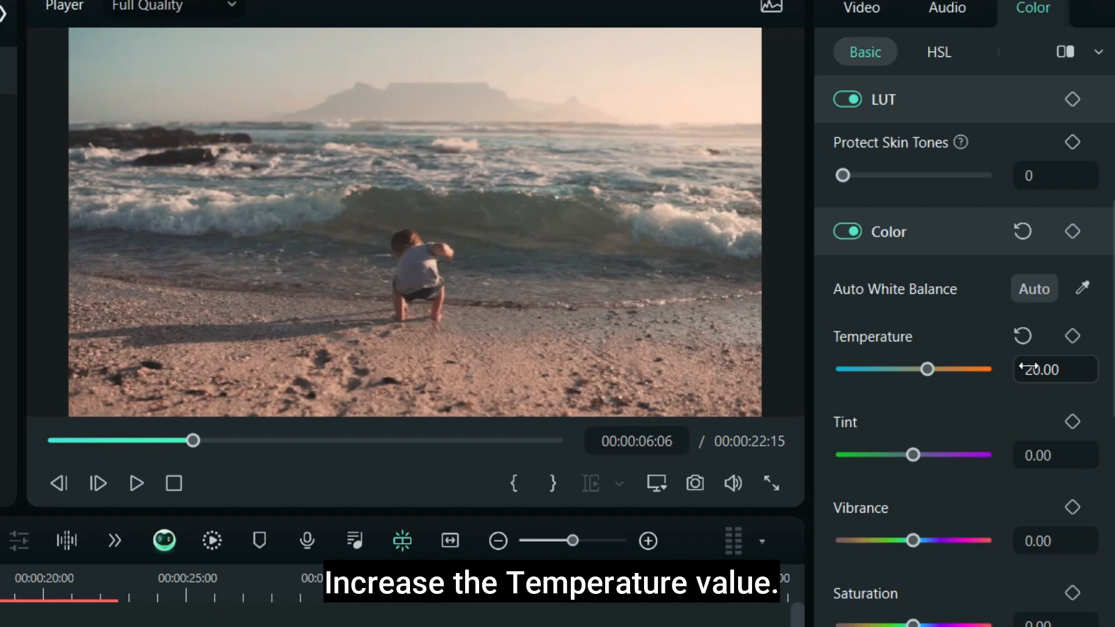
drag(914, 370, 925, 369)
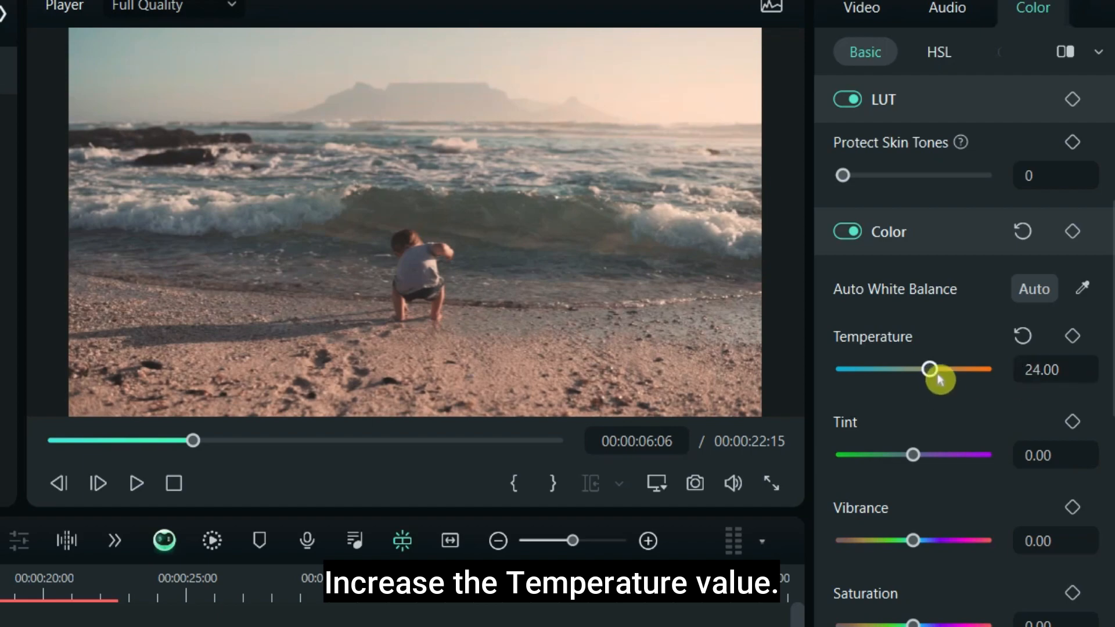
drag(930, 369, 976, 369)
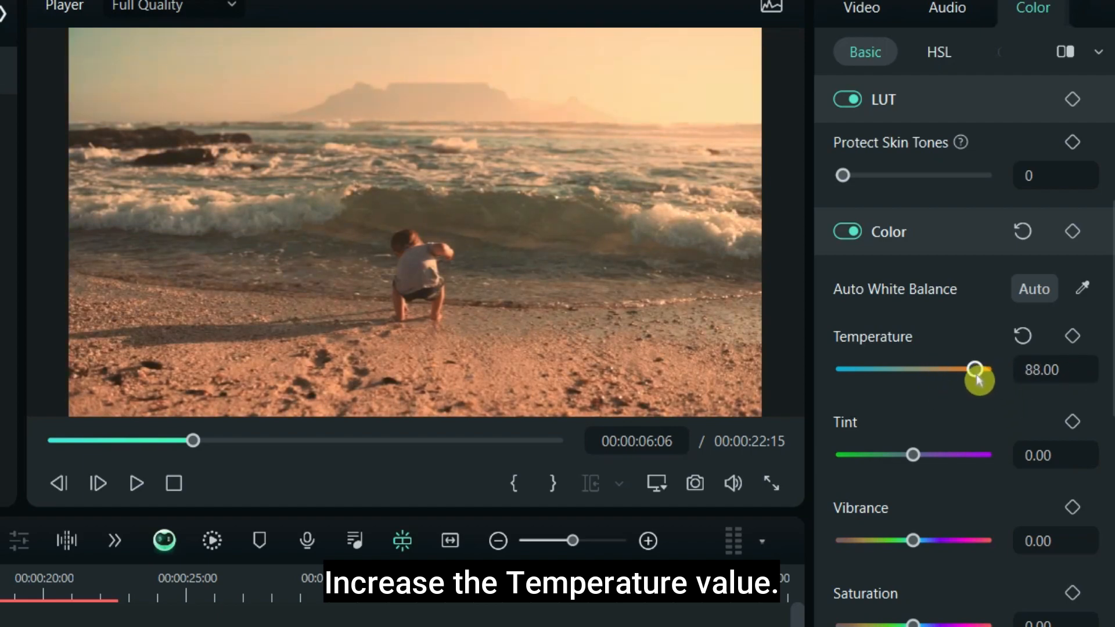
drag(975, 368, 934, 368)
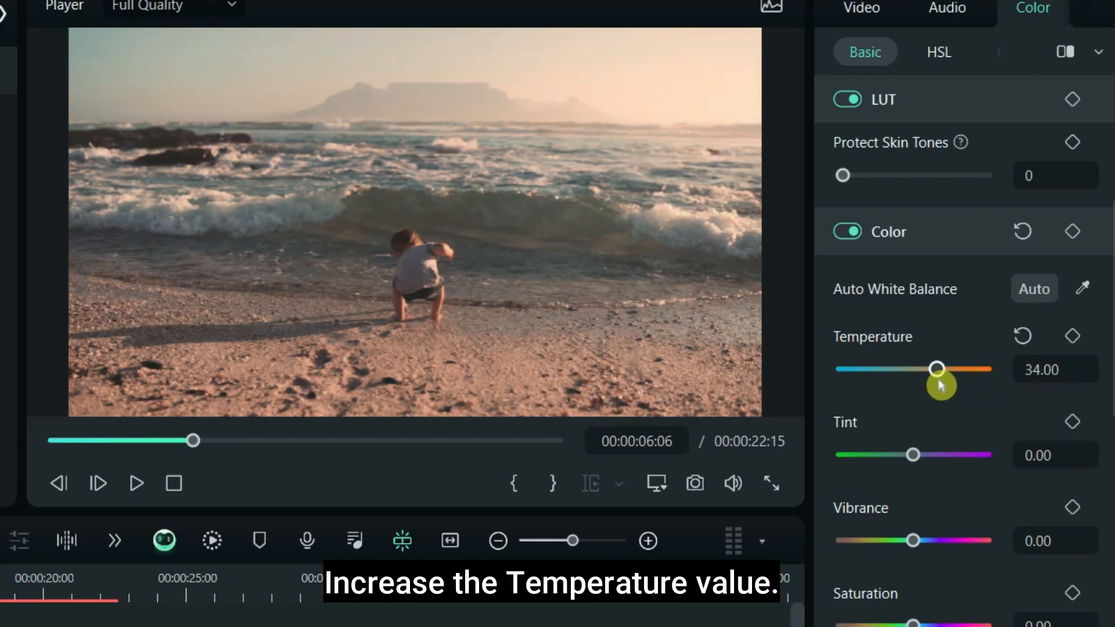
drag(938, 370, 927, 370)
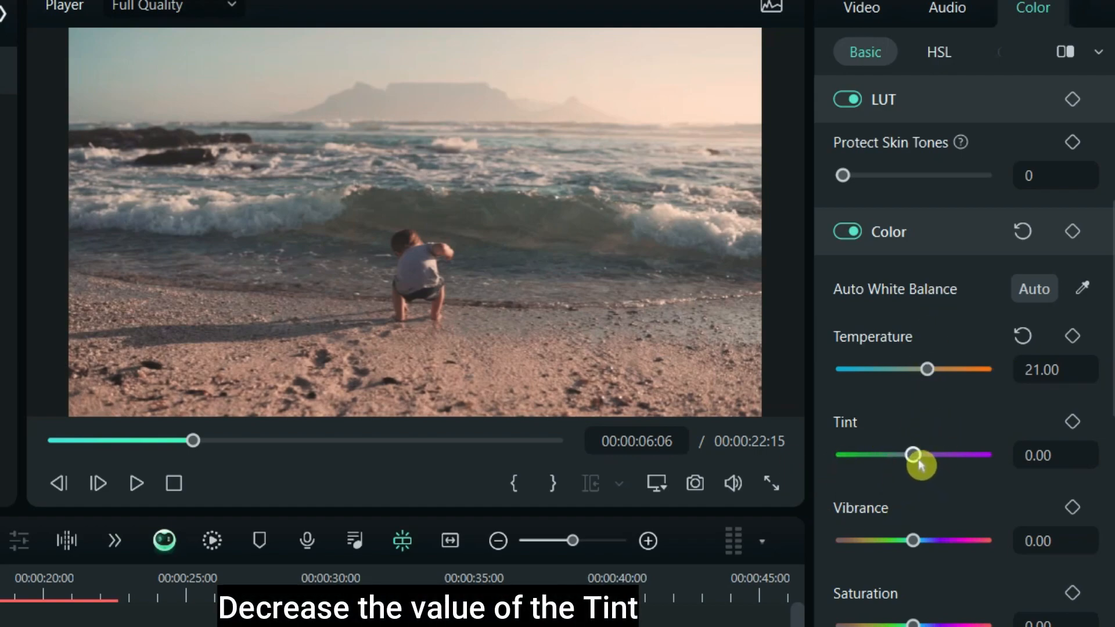
- Lower the clip's tint to about -11 for a slight green shift
drag(917, 455, 908, 456)
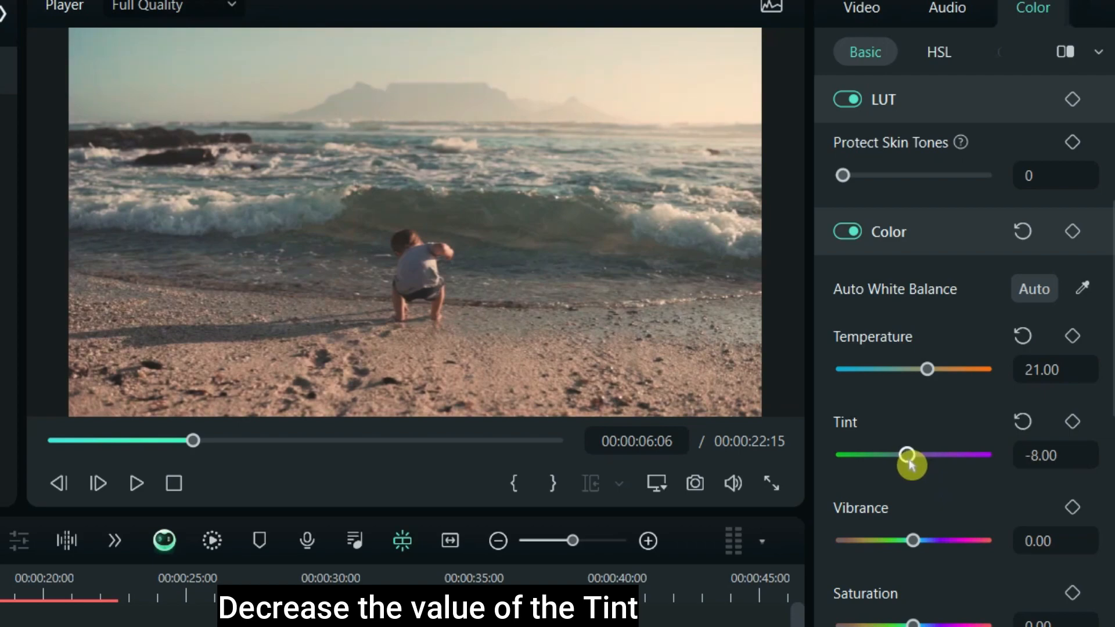
drag(913, 455, 904, 456)
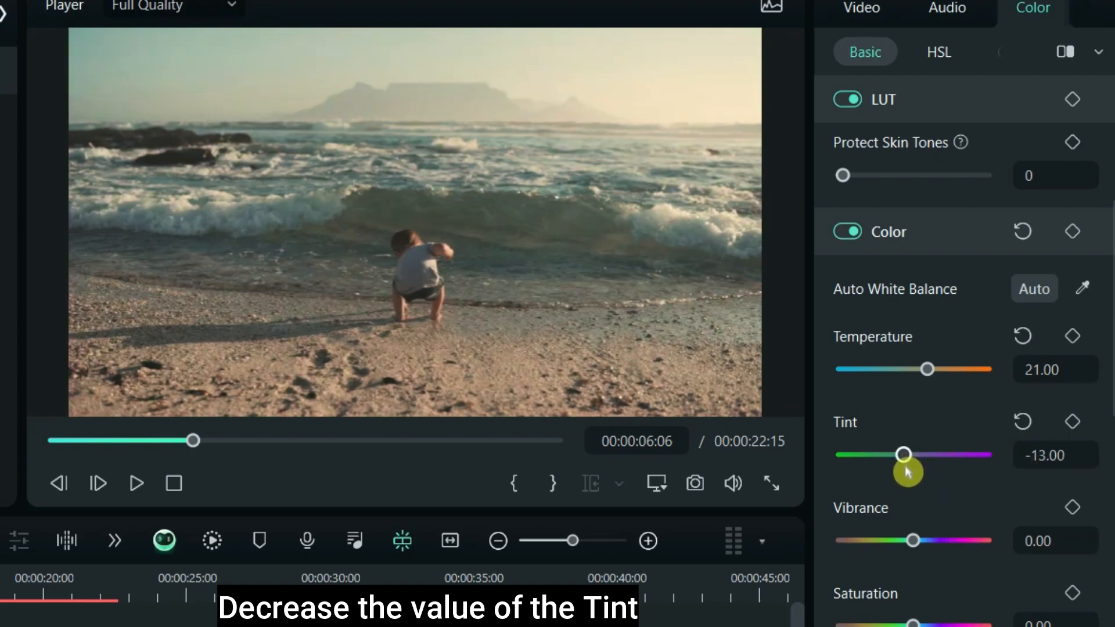
drag(905, 454, 905, 454)
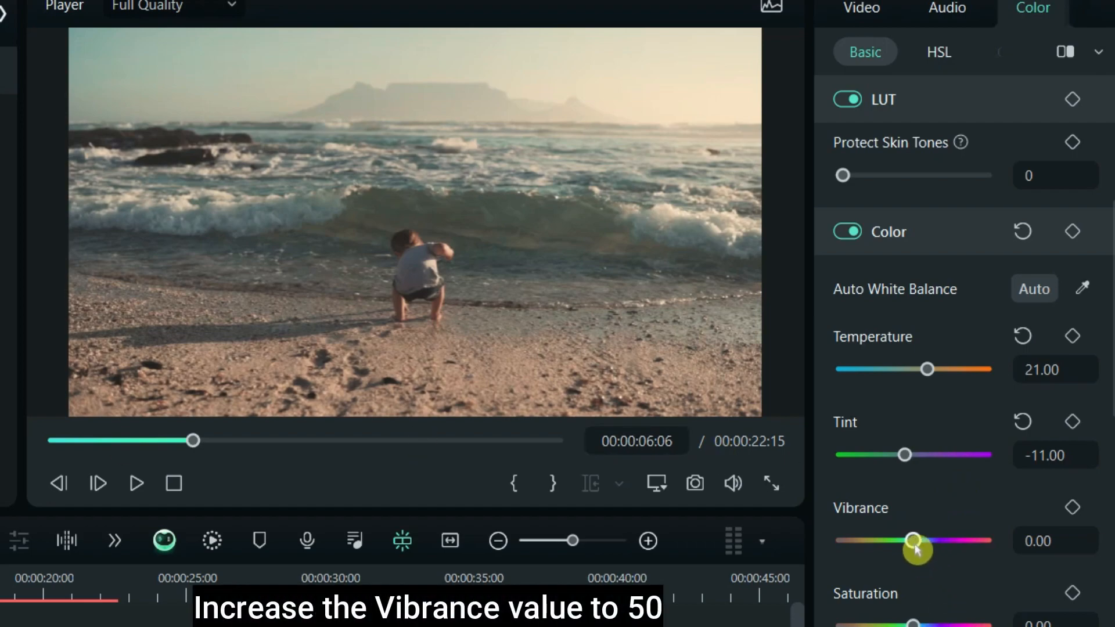
- Raise the clip's vibrance through 36 up to 50
drag(915, 540, 921, 540)
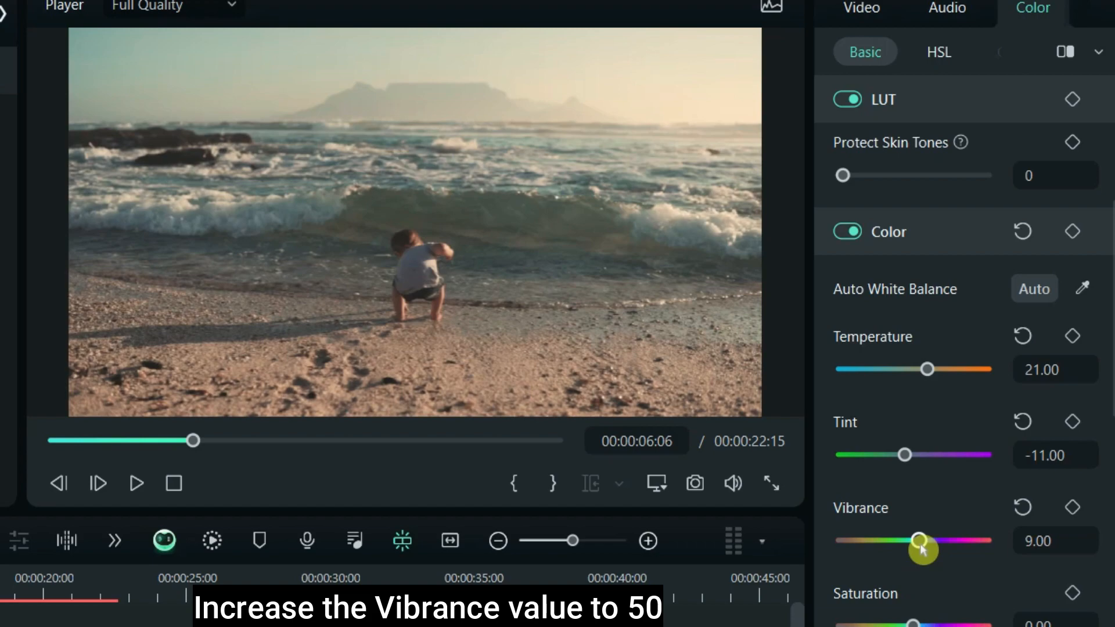
drag(901, 541, 921, 540)
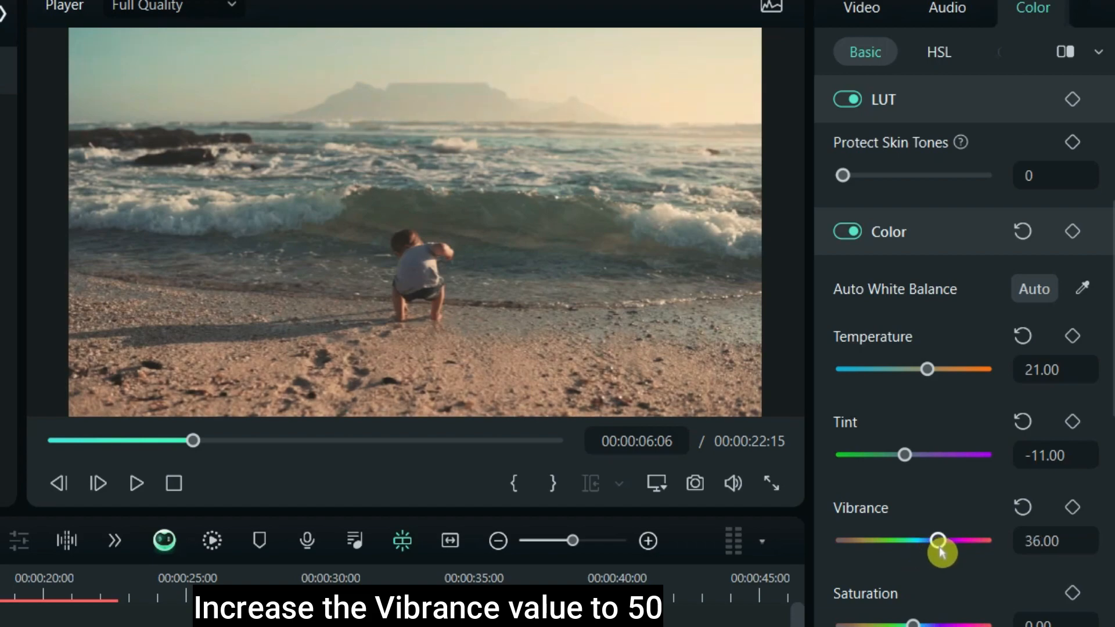
drag(936, 540, 952, 540)
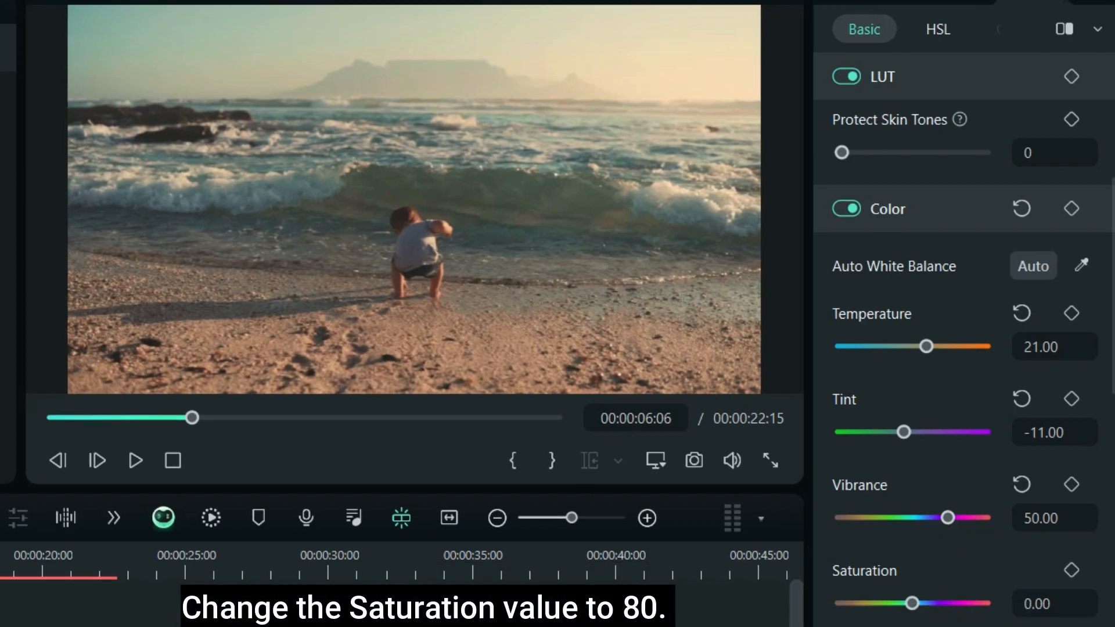
- Raise the clip's saturation past 48 and 70 to a strong value
drag(911, 603, 921, 602)
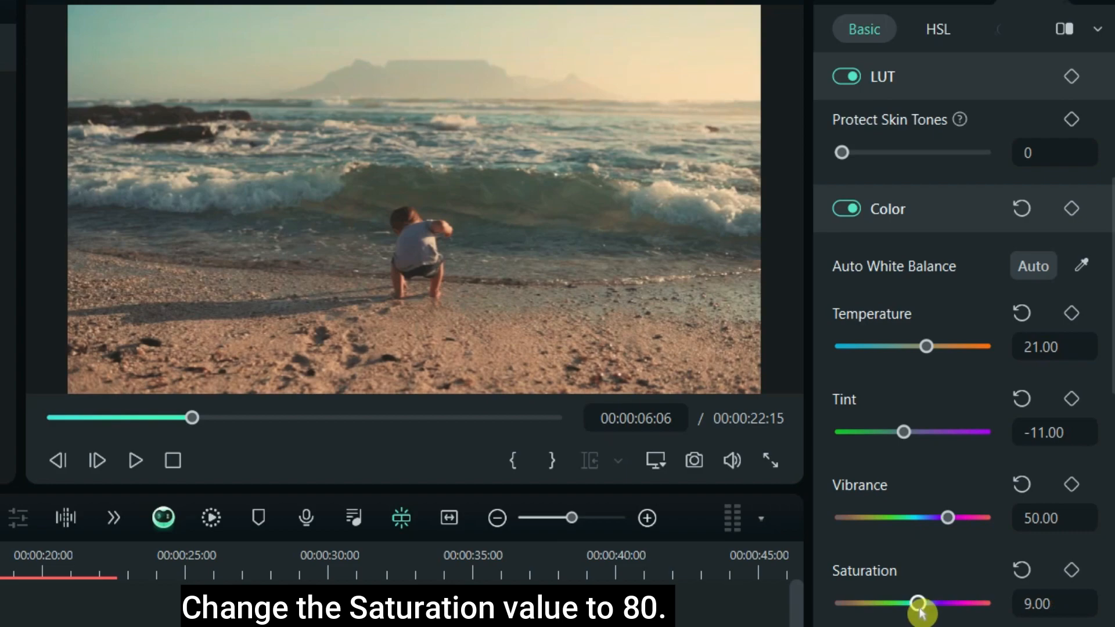
drag(904, 602, 945, 603)
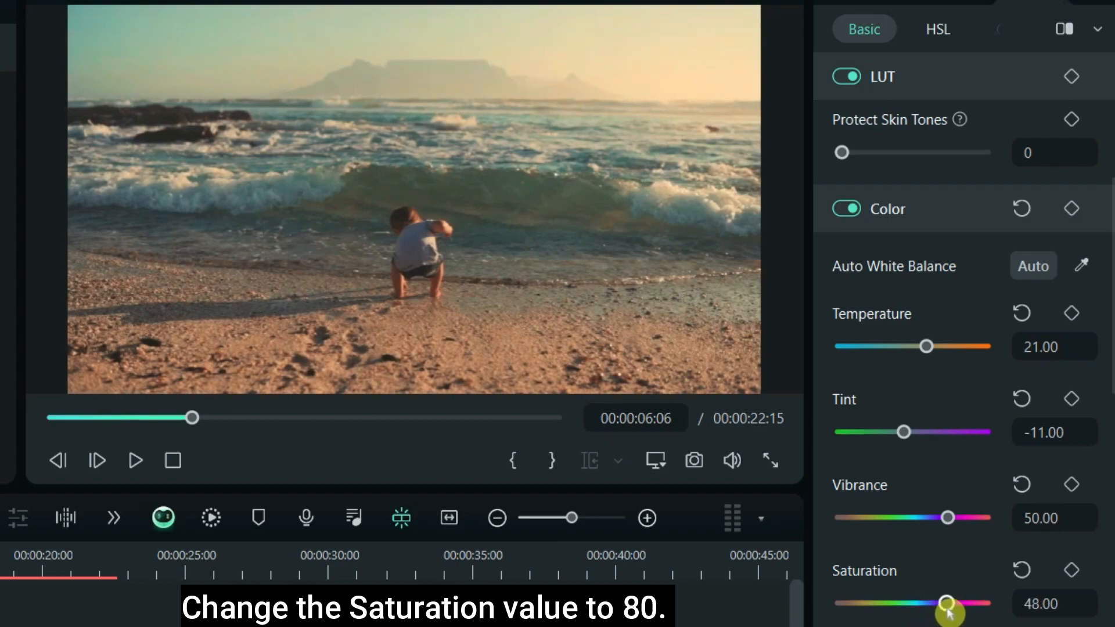
drag(930, 604, 945, 603)
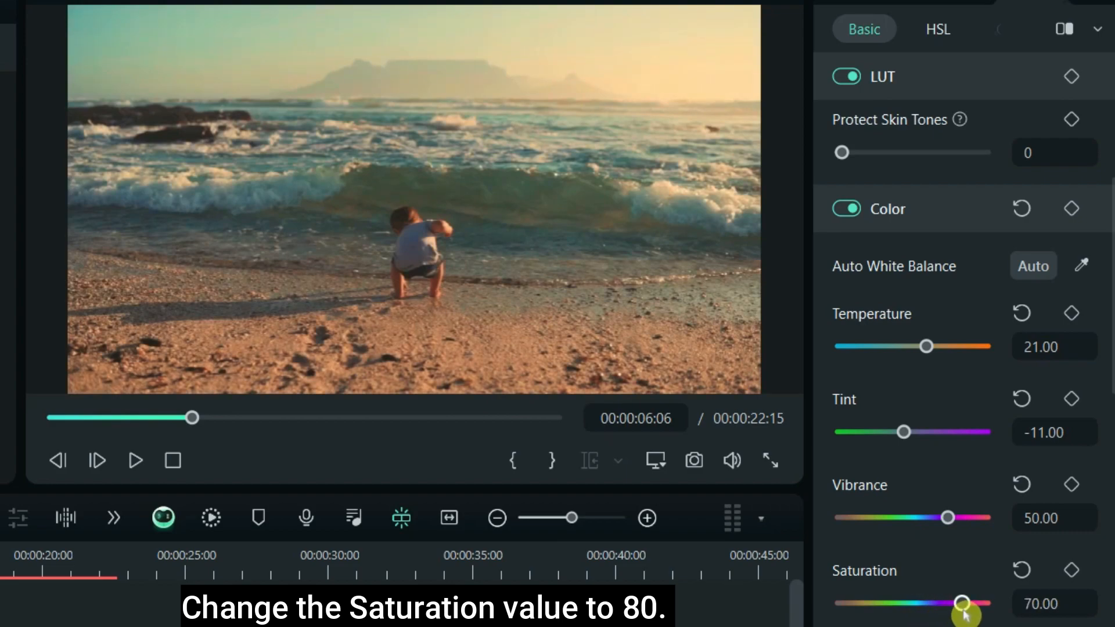
drag(962, 602, 974, 602)
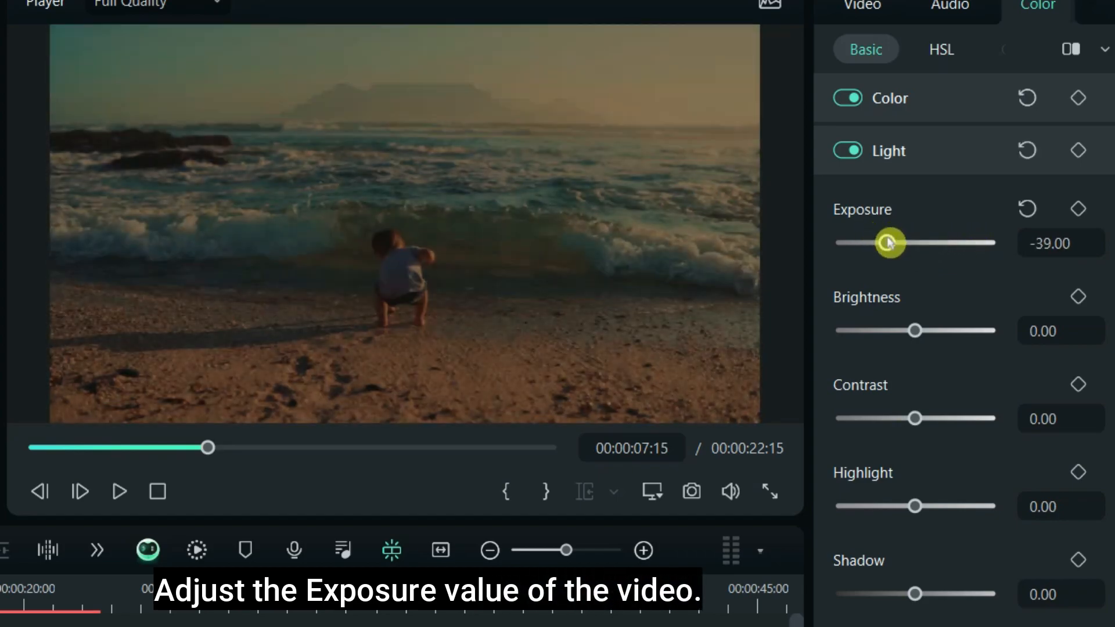
- Bring the clip's exposure up from -39 to about -16
drag(887, 243, 900, 243)
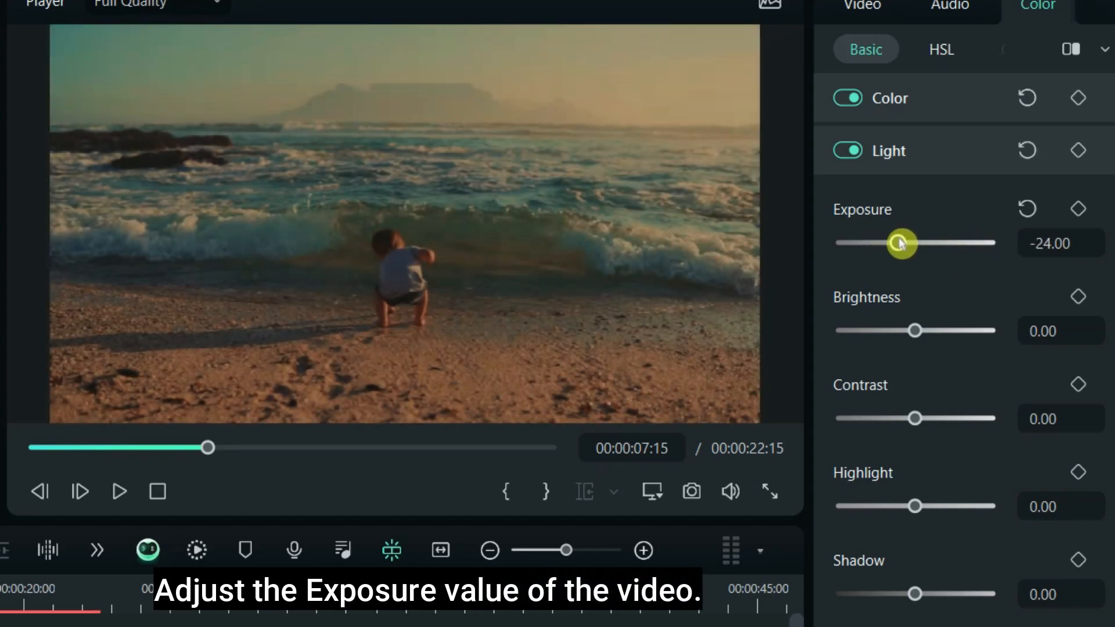
drag(901, 243, 901, 243)
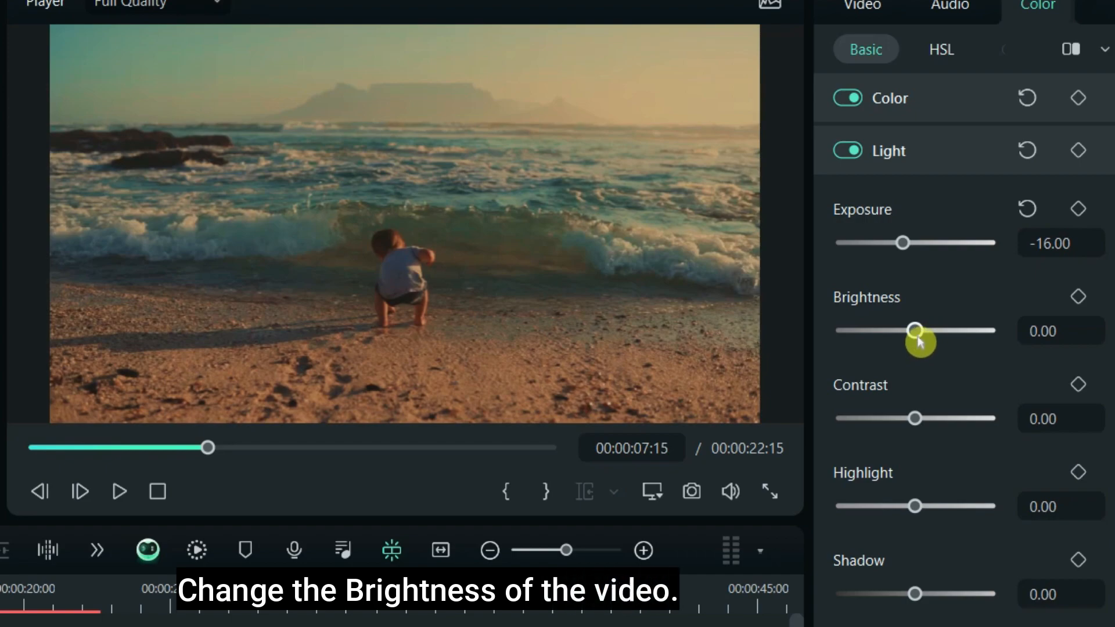
- Set the clip's brightness to a small positive value around 11
drag(915, 330, 986, 329)
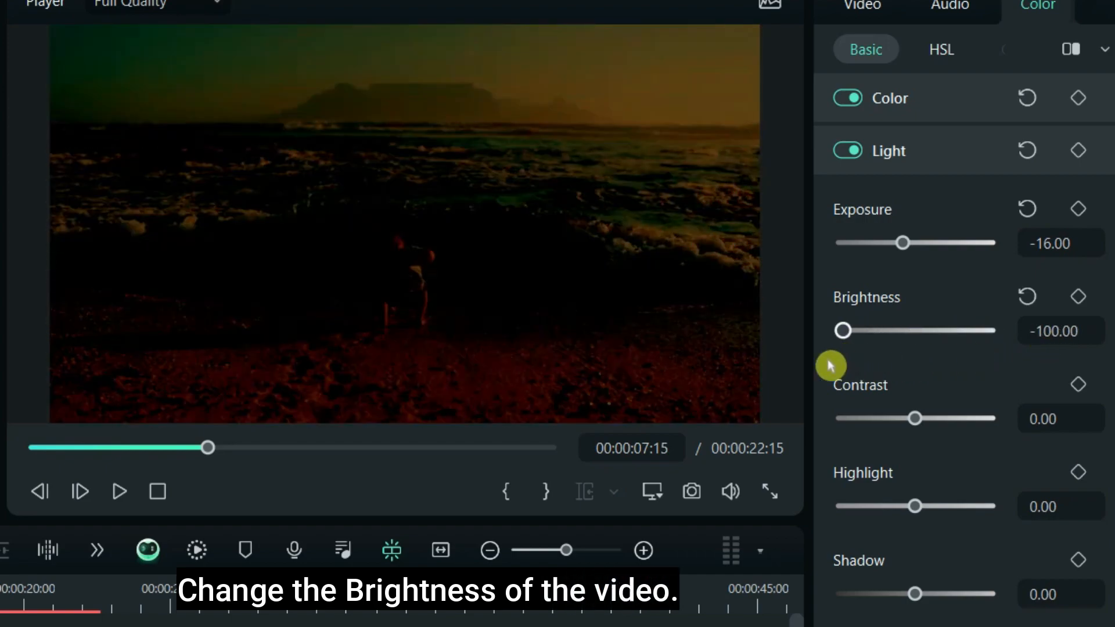
drag(842, 330, 917, 329)
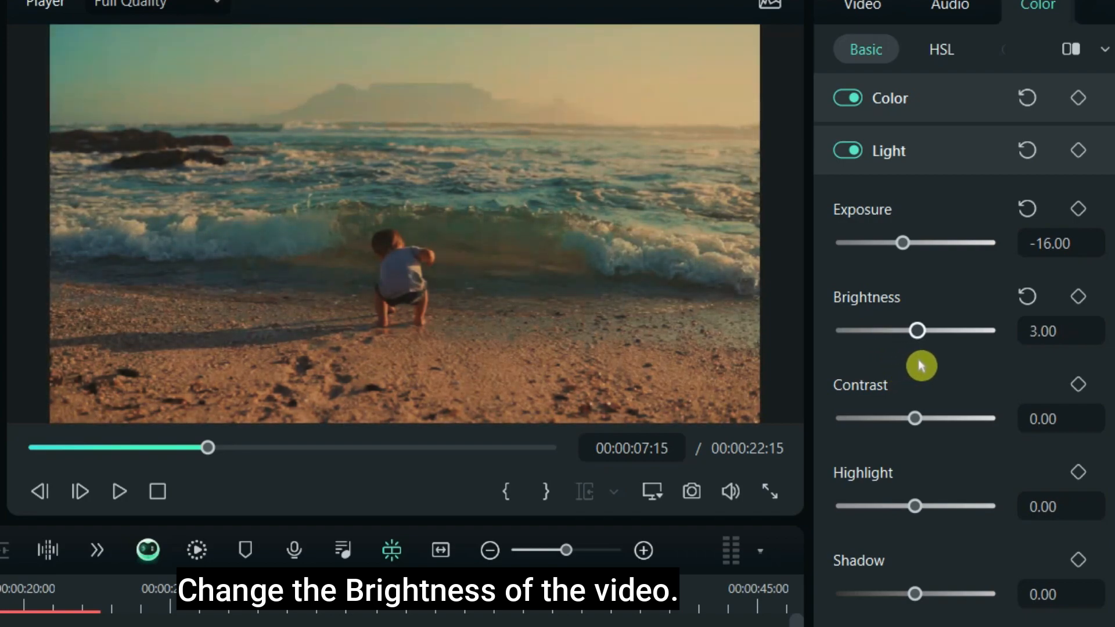
drag(917, 330, 925, 329)
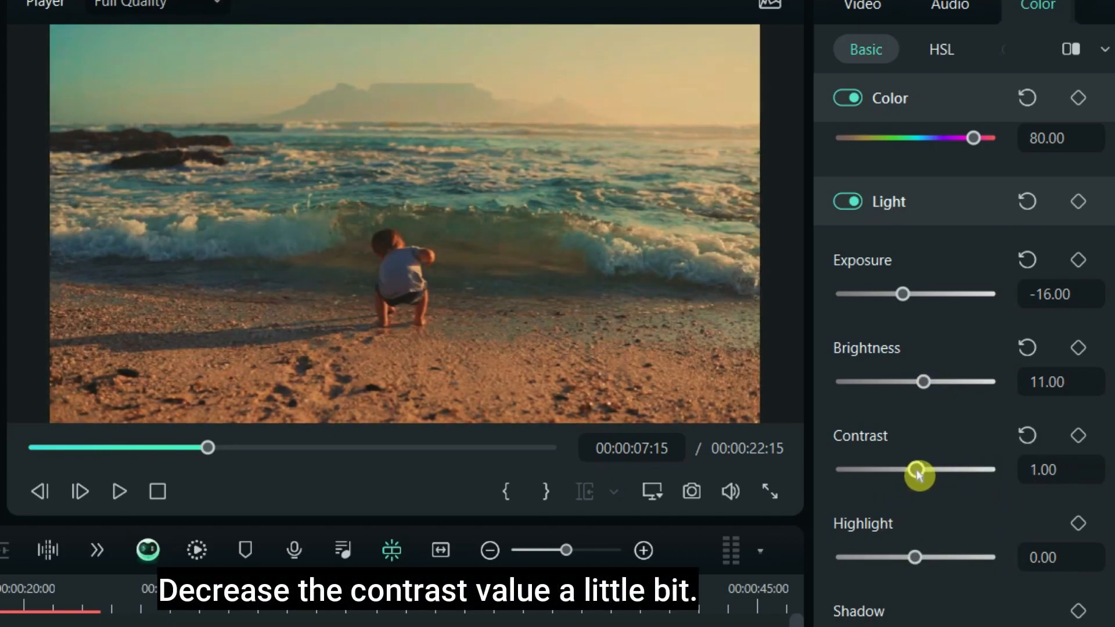
- Lower the clip's contrast to just below zero, around -3
drag(918, 468, 842, 468)
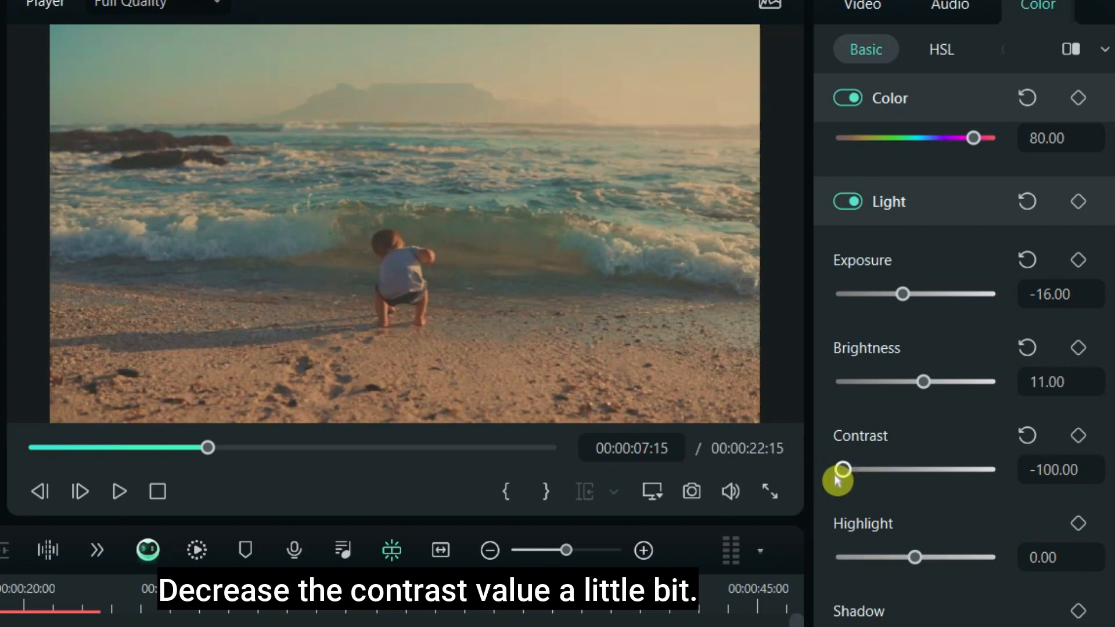
drag(843, 468, 924, 468)
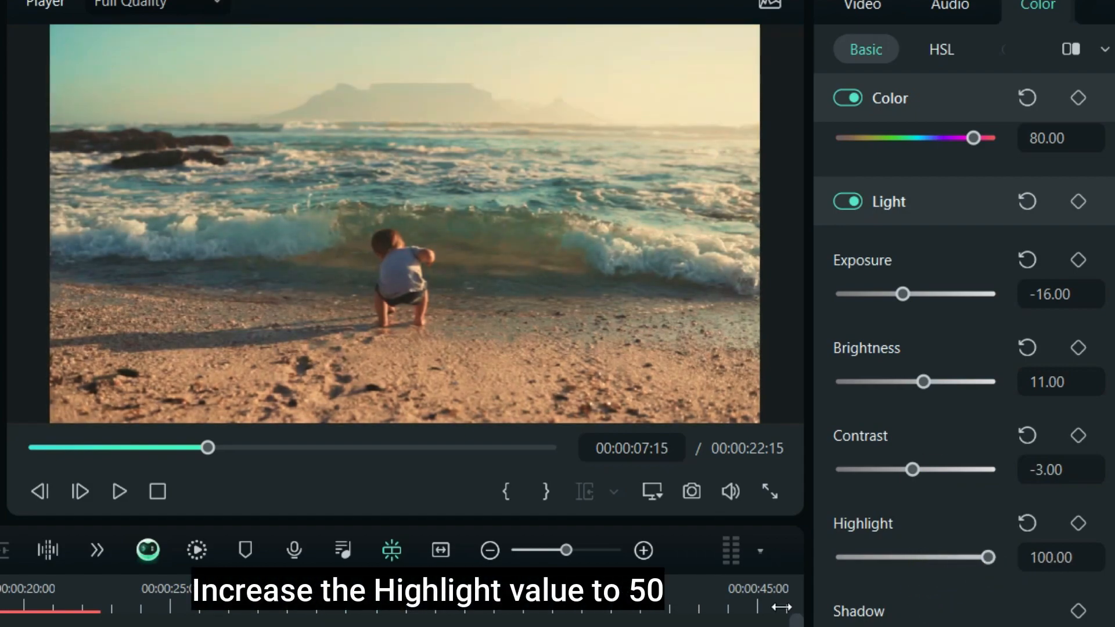
- Set the clip's highlights to 50 after sweeping through minimum and 41
drag(993, 556, 848, 562)
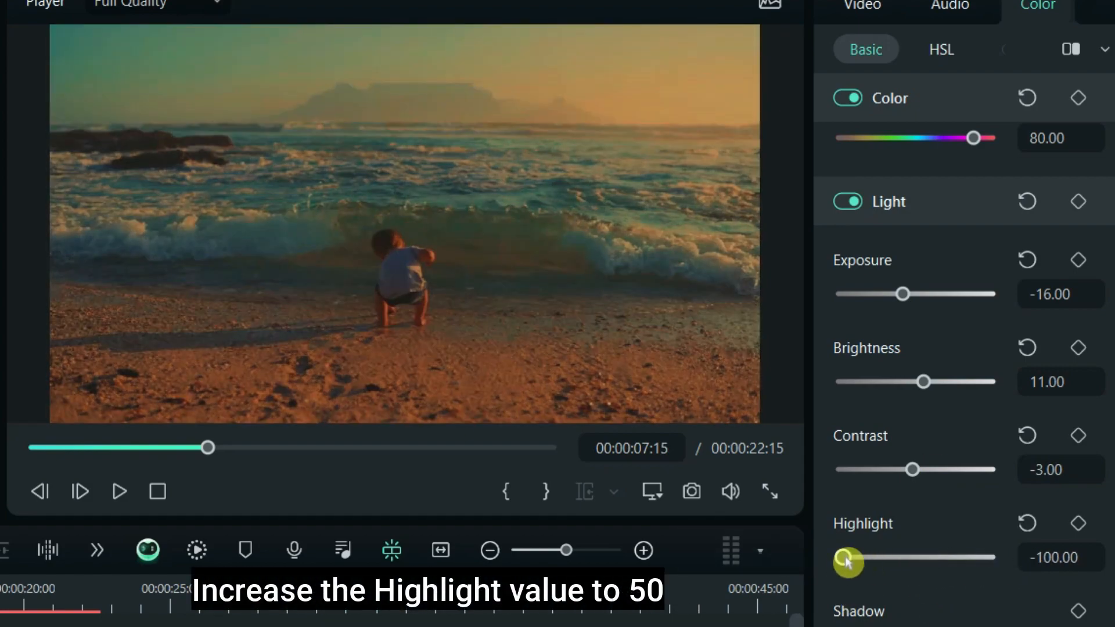
drag(848, 562, 917, 562)
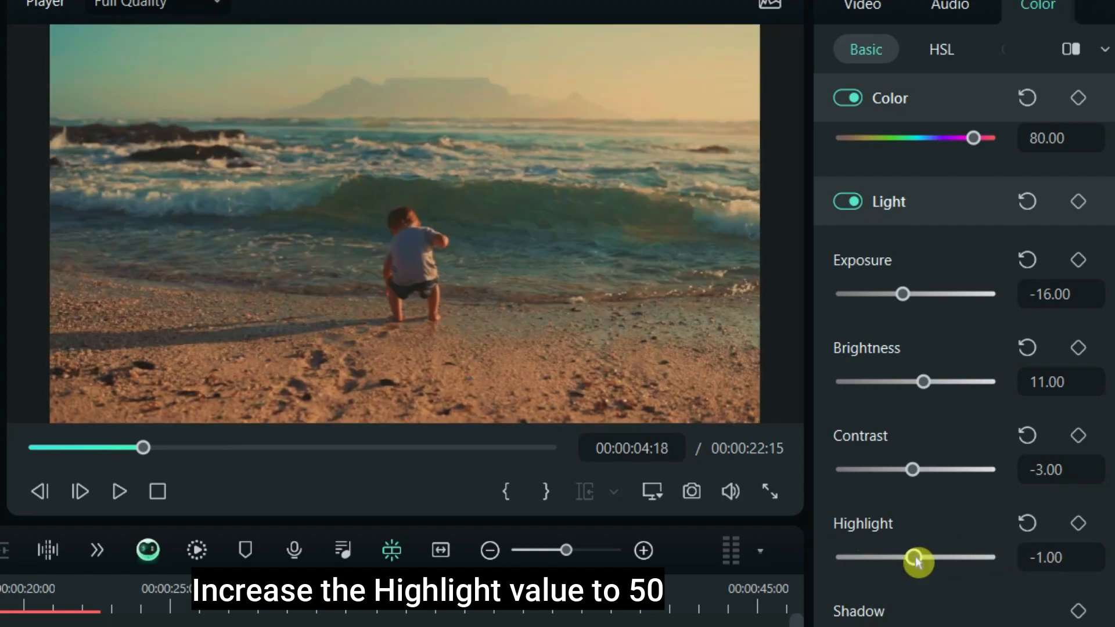
drag(917, 556, 942, 557)
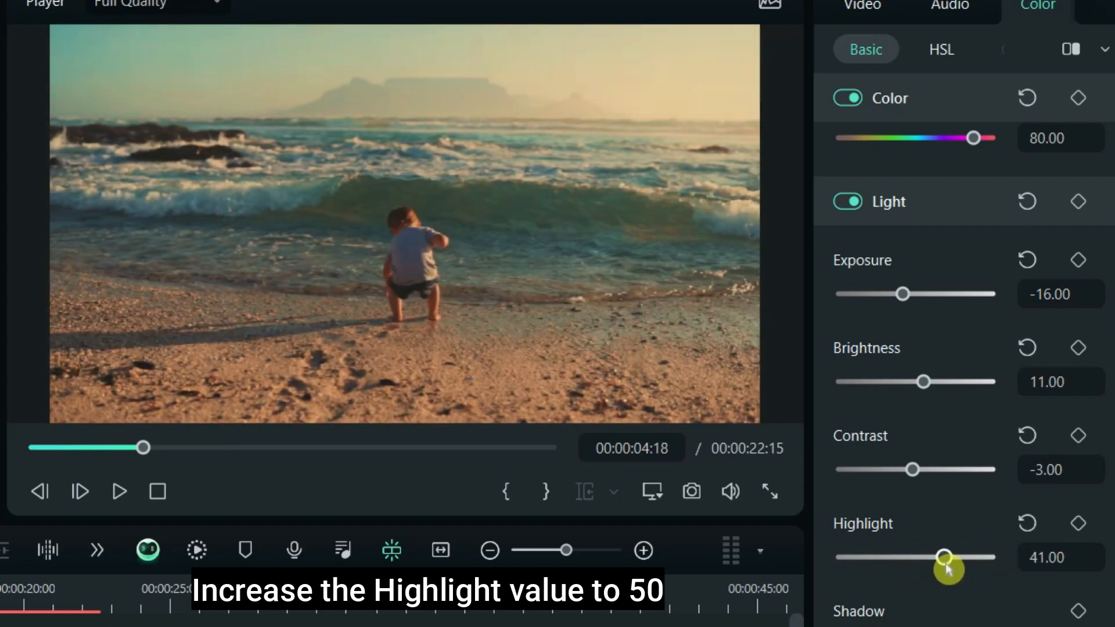
drag(943, 557, 978, 557)
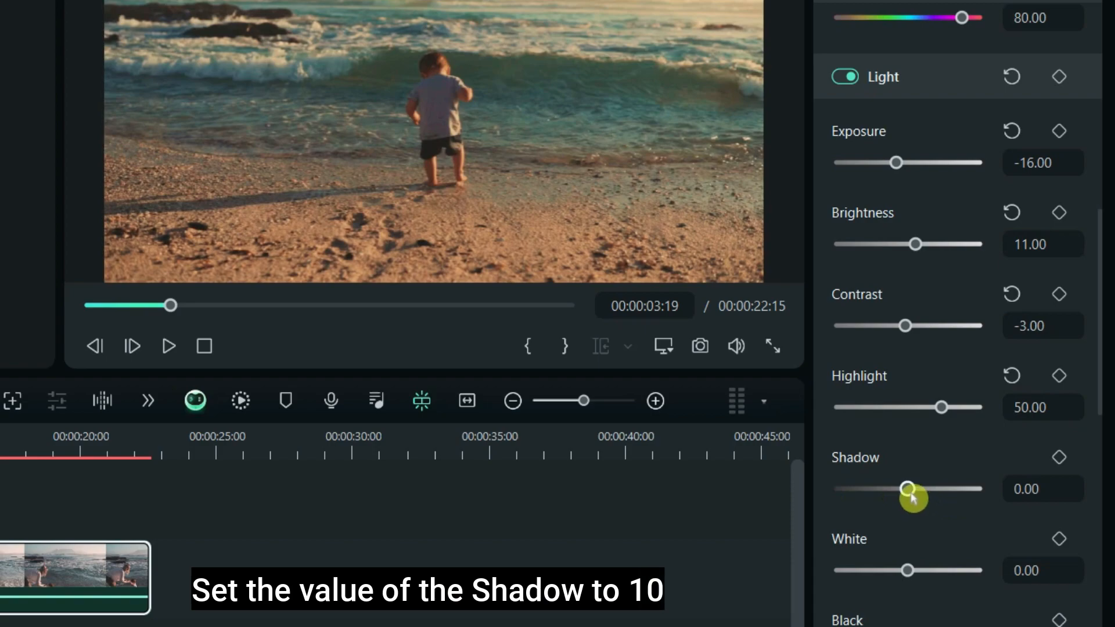
- Set the clip's shadows to 10
drag(913, 489, 907, 496)
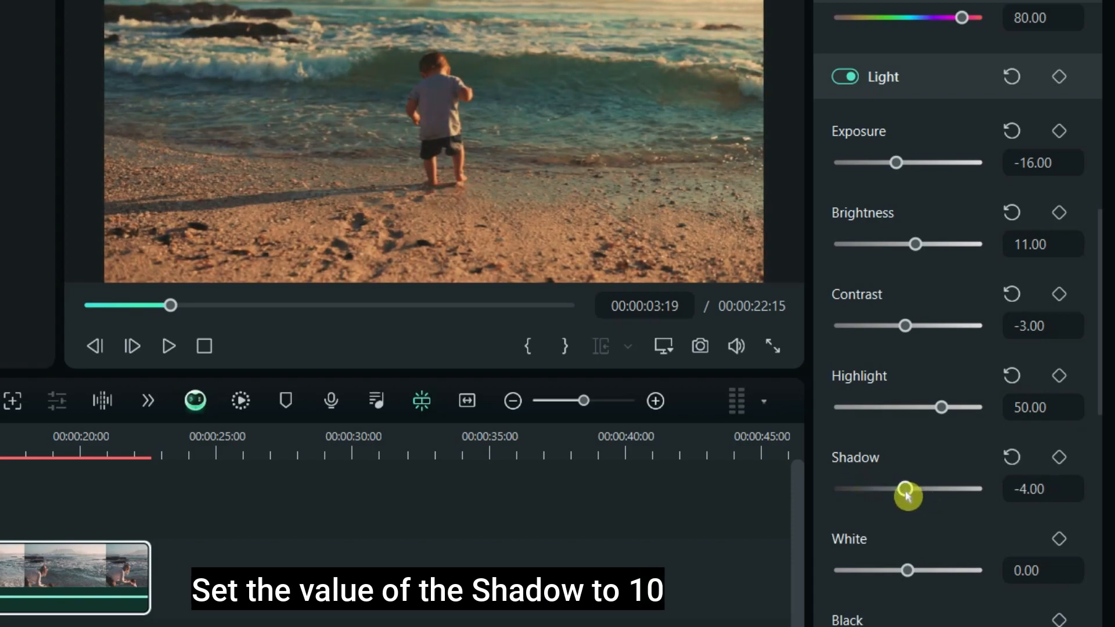
drag(908, 489, 894, 489)
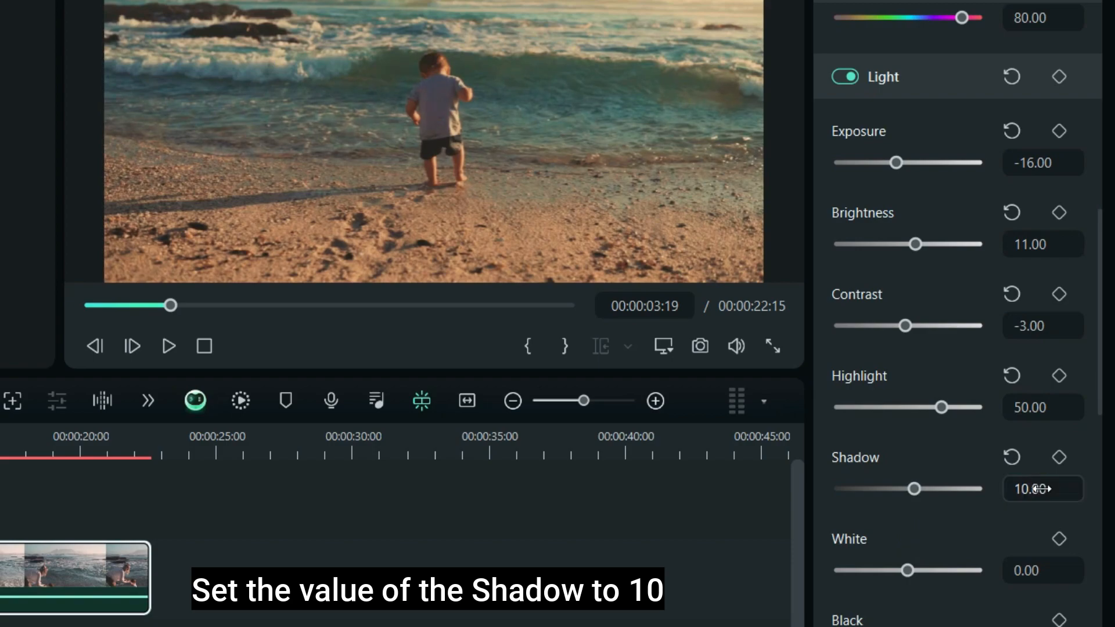
scroll(down, 3)
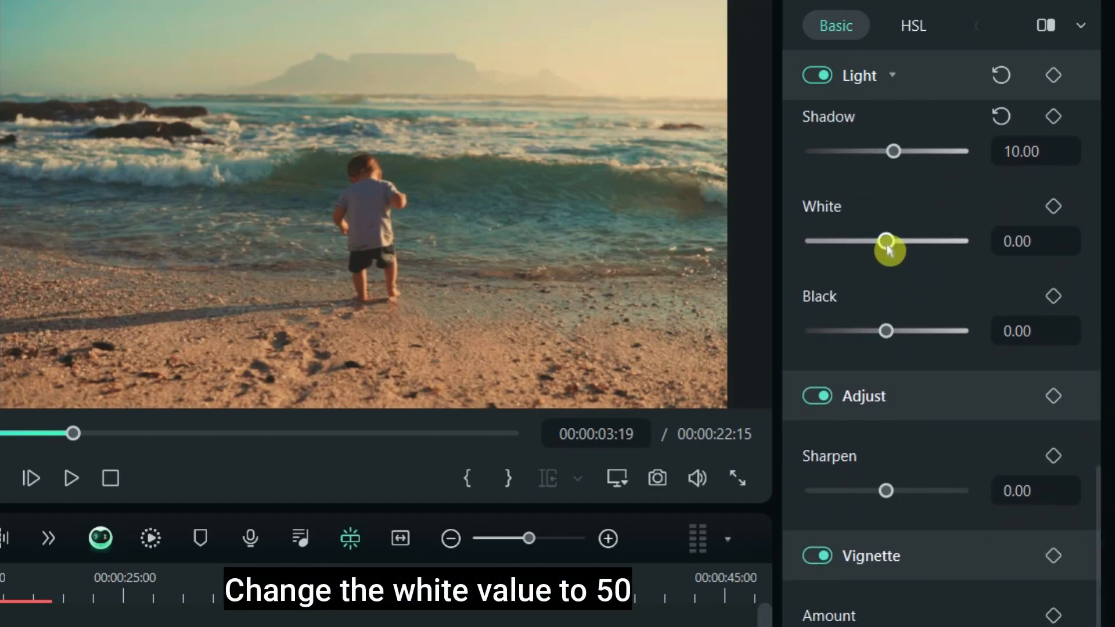
- Raise the White slider in the Light section until it reads 50
drag(886, 240, 908, 241)
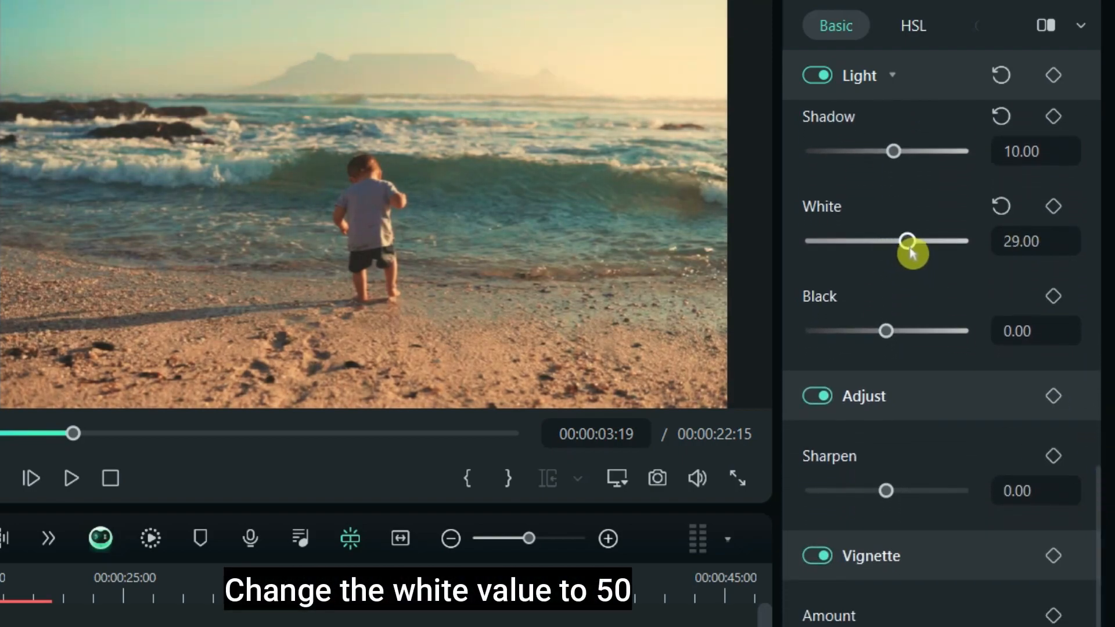
drag(907, 240, 924, 240)
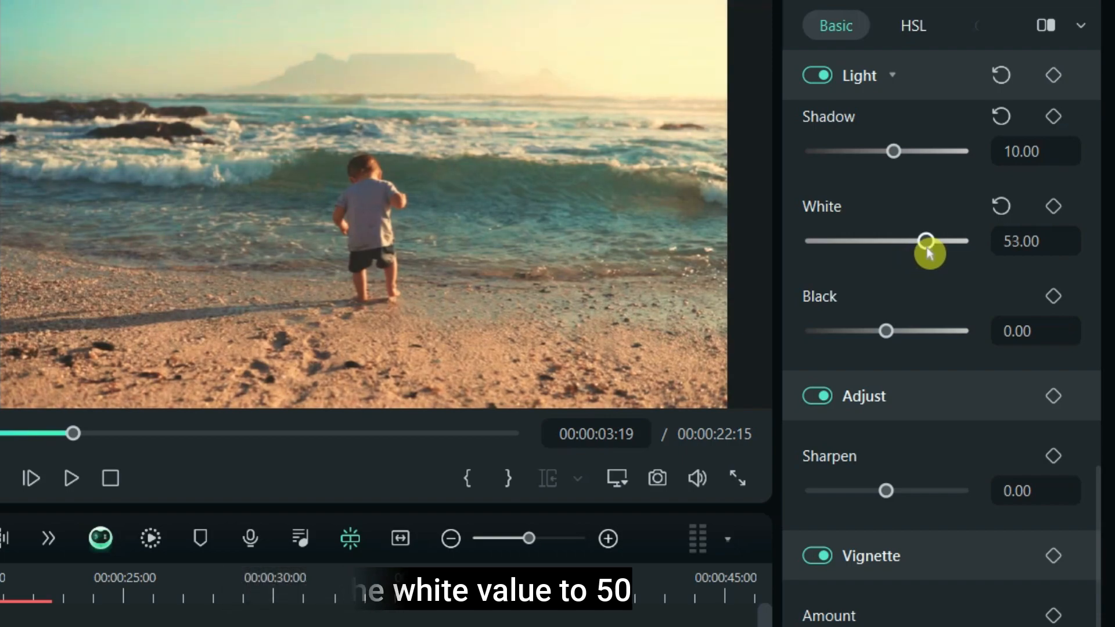
drag(926, 241, 924, 240)
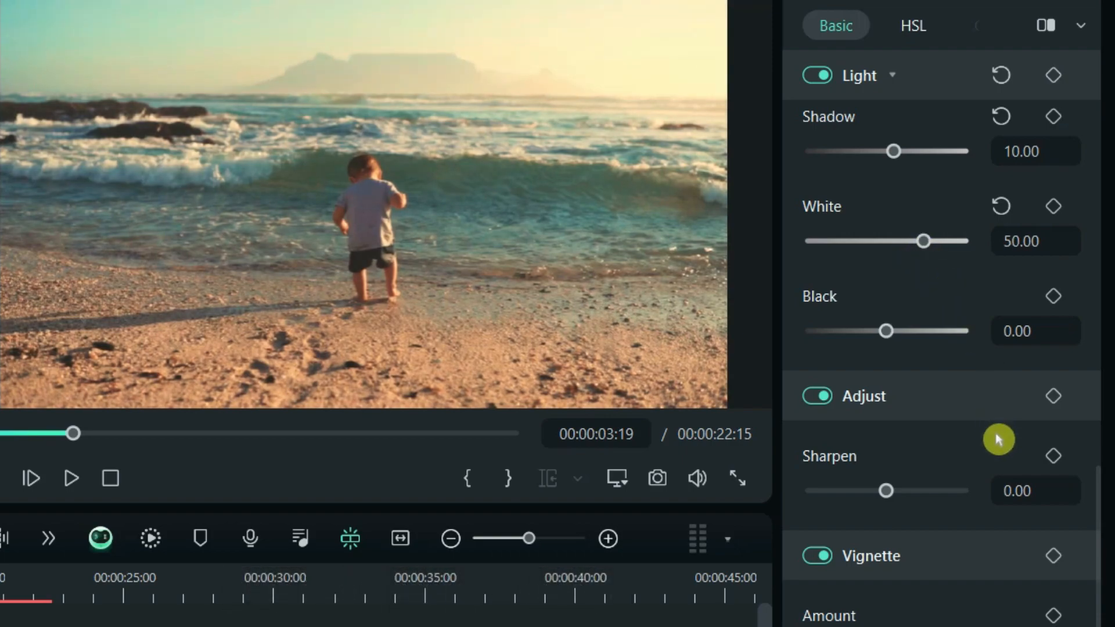
- Pull the Black slider down and fine-tune it to about -43
drag(885, 331, 910, 331)
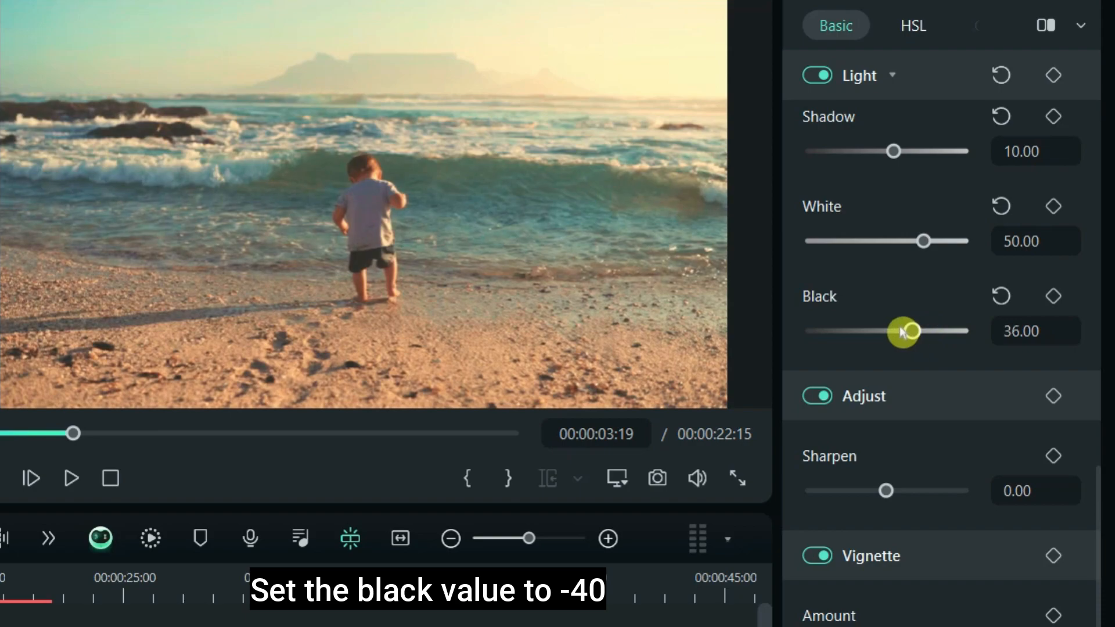
drag(909, 331, 860, 331)
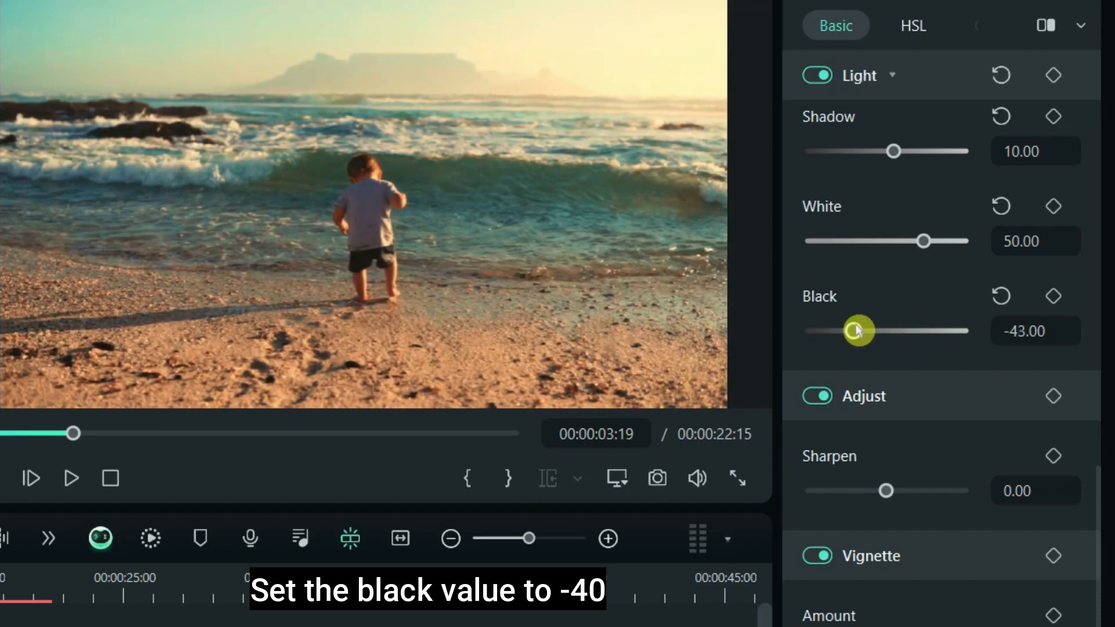
drag(861, 331, 851, 334)
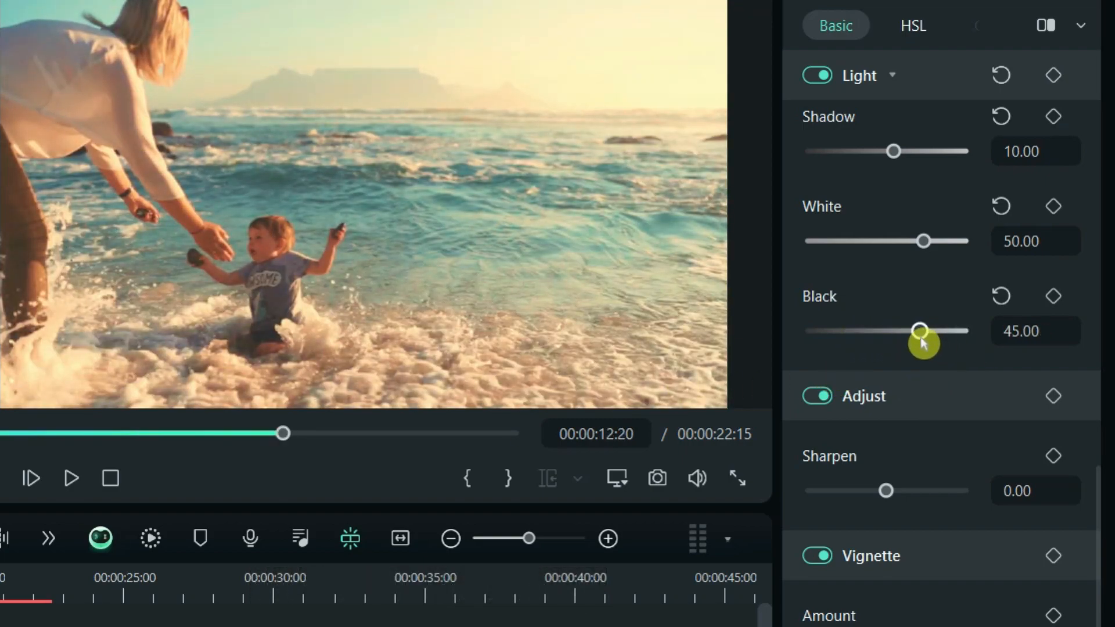
drag(921, 330, 843, 330)
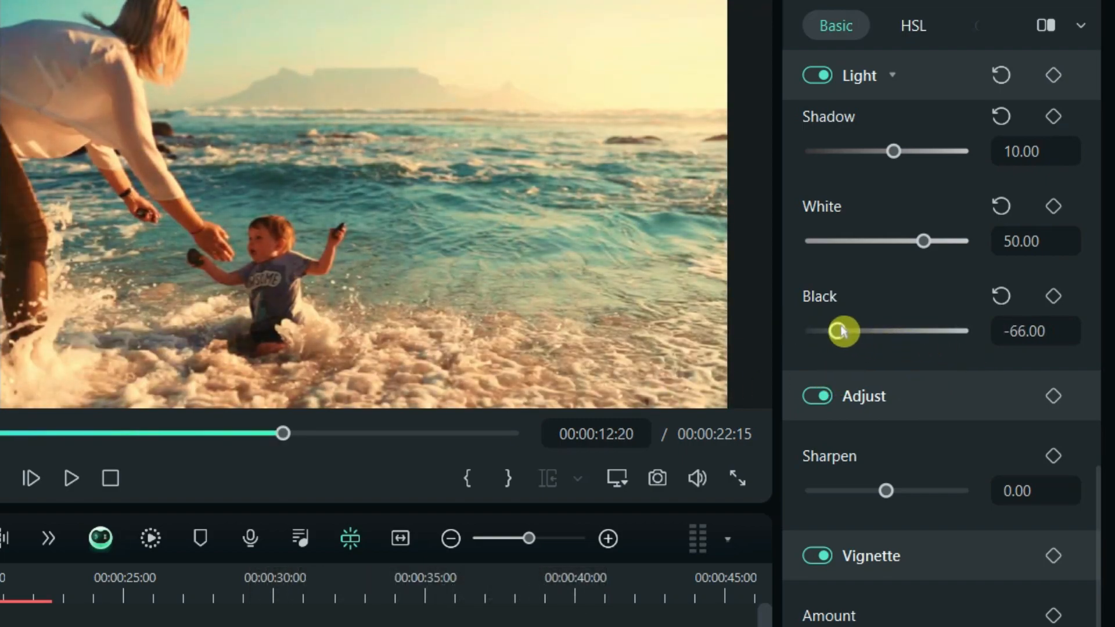
drag(843, 332, 858, 333)
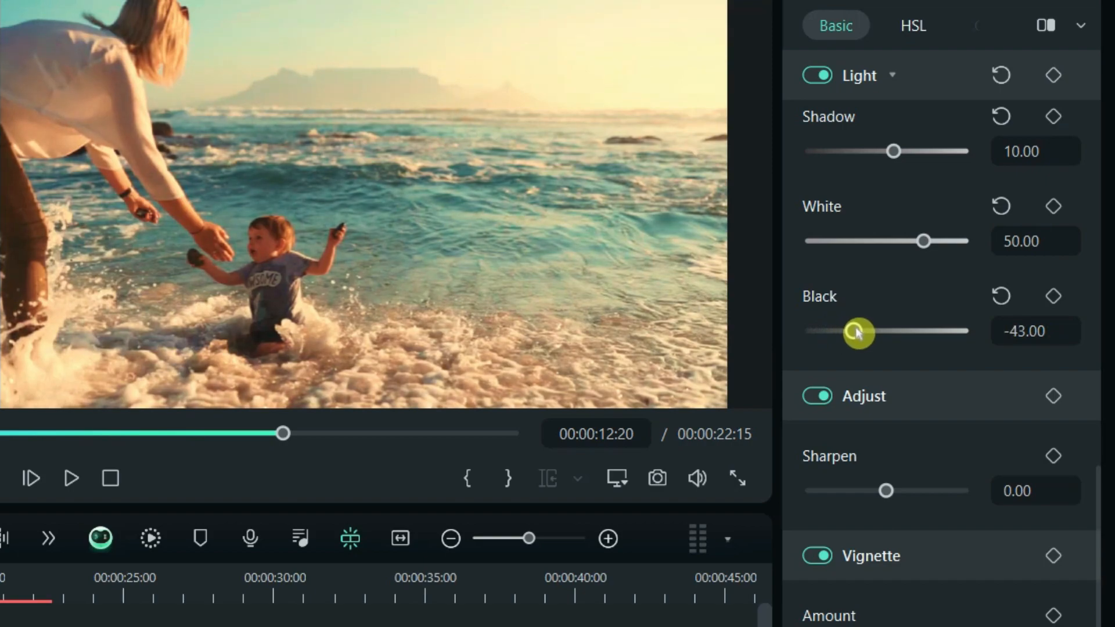
drag(859, 332, 857, 331)
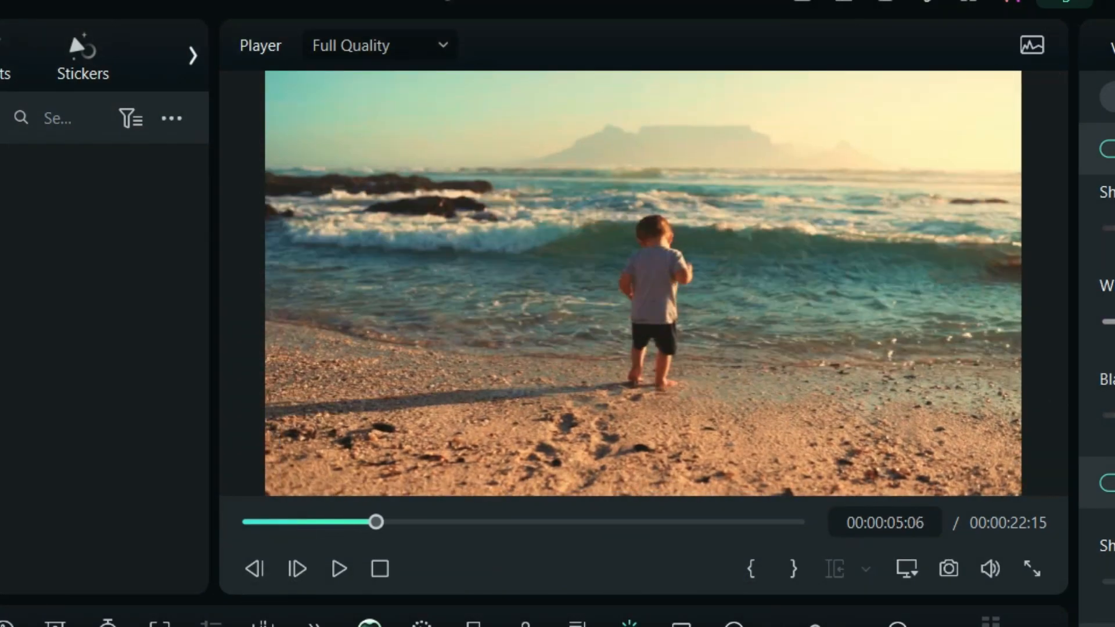
drag(375, 521, 410, 522)
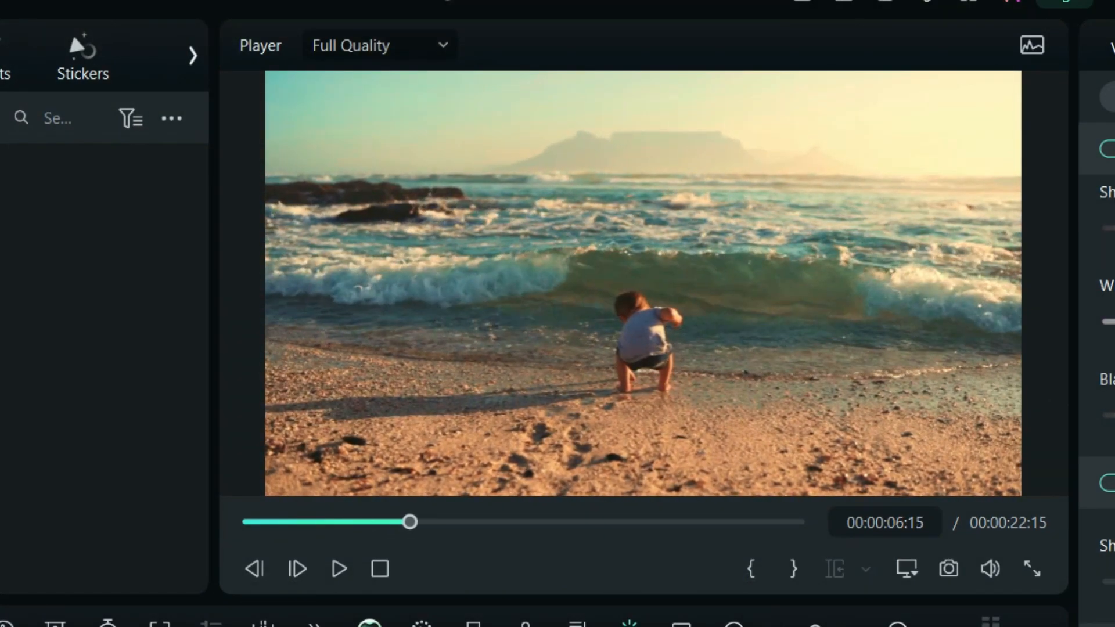
drag(409, 521, 458, 521)
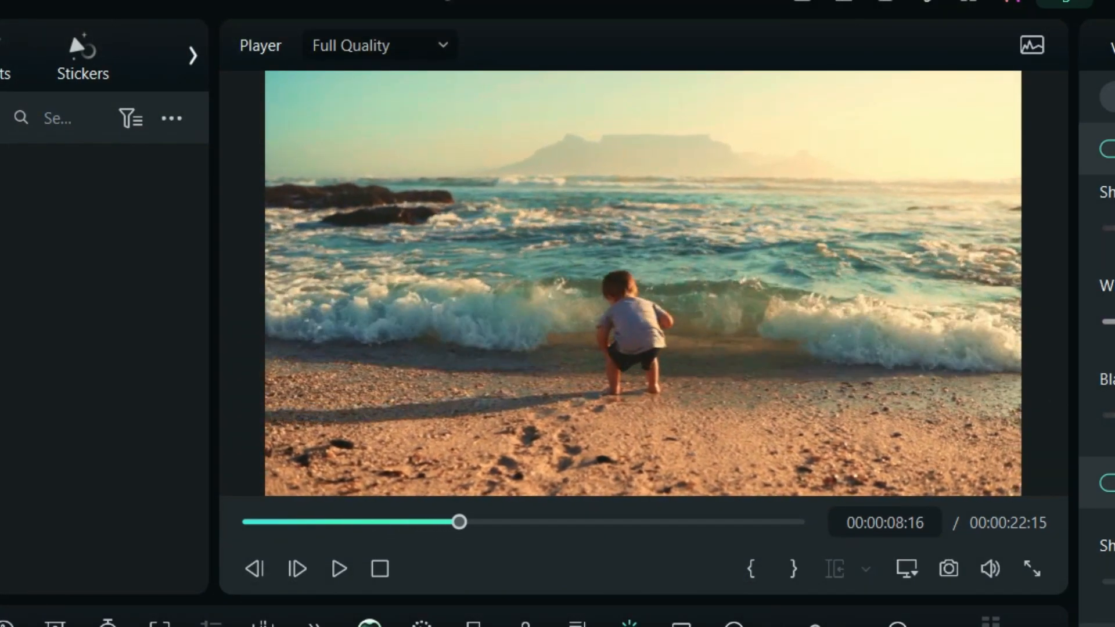